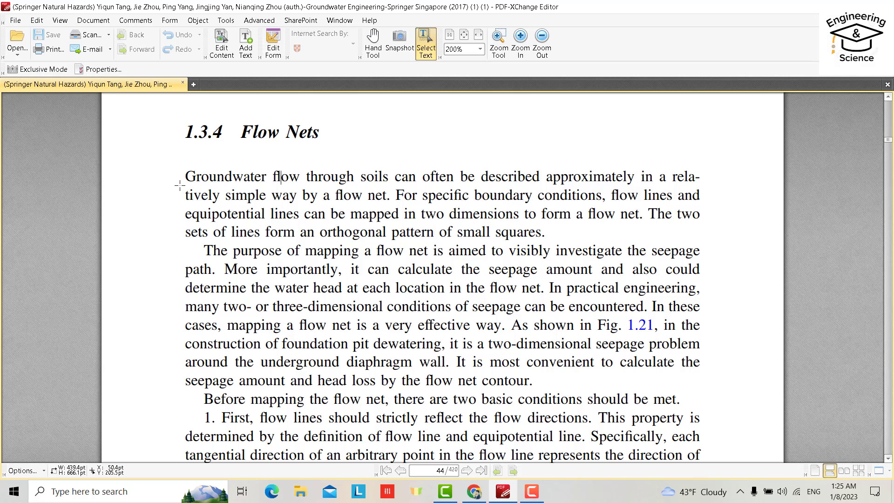
- Look up 'through' and another word in the Flow Nets paragraph via the dictionary pop-up
double_click(319, 176)
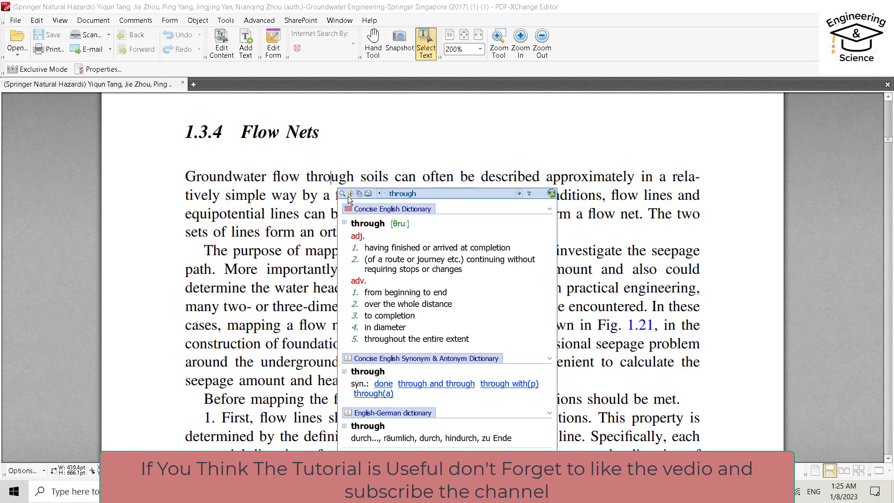
mouse_move(384, 352)
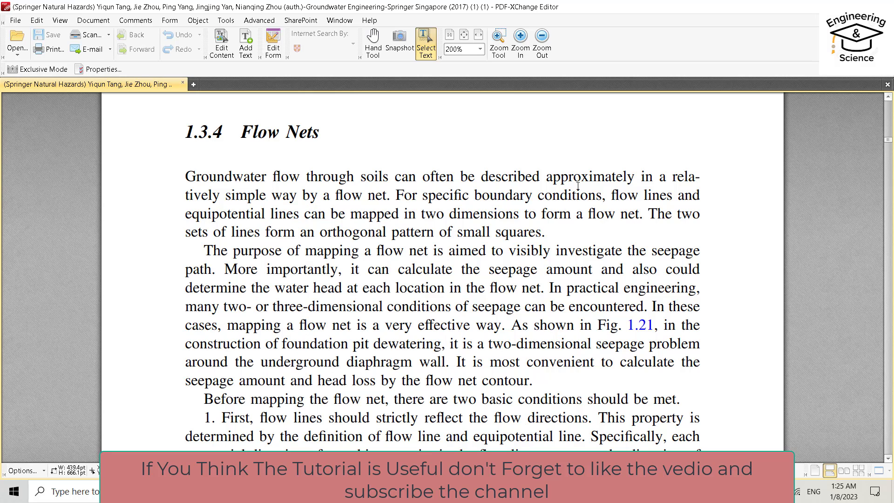
double_click(578, 176)
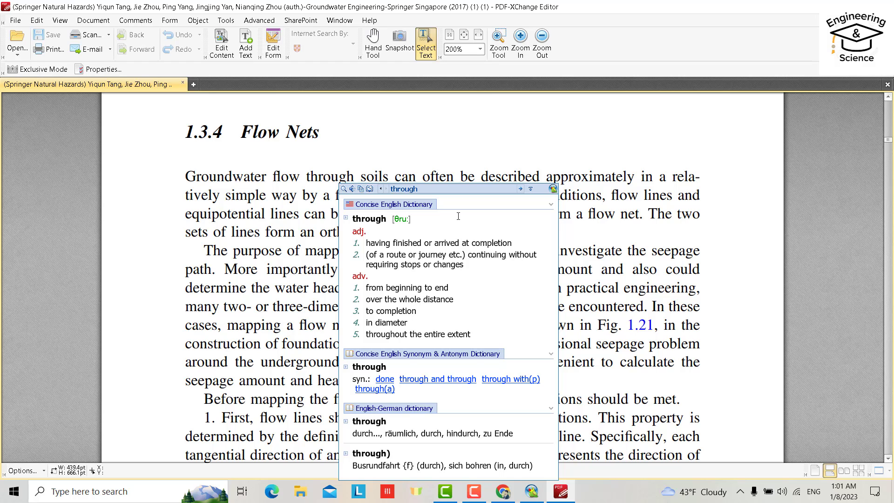
- Search Google for lingoes and reach the Download page on lingoes.net
click(502, 491)
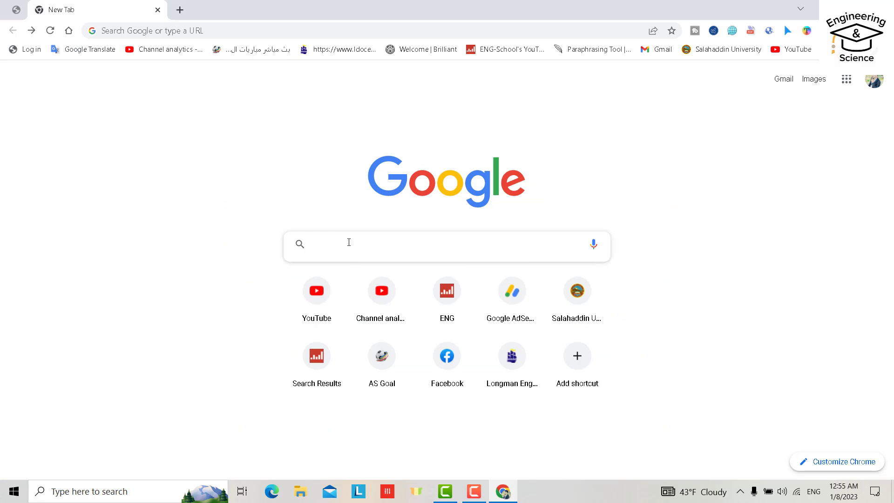
text(lingoes)
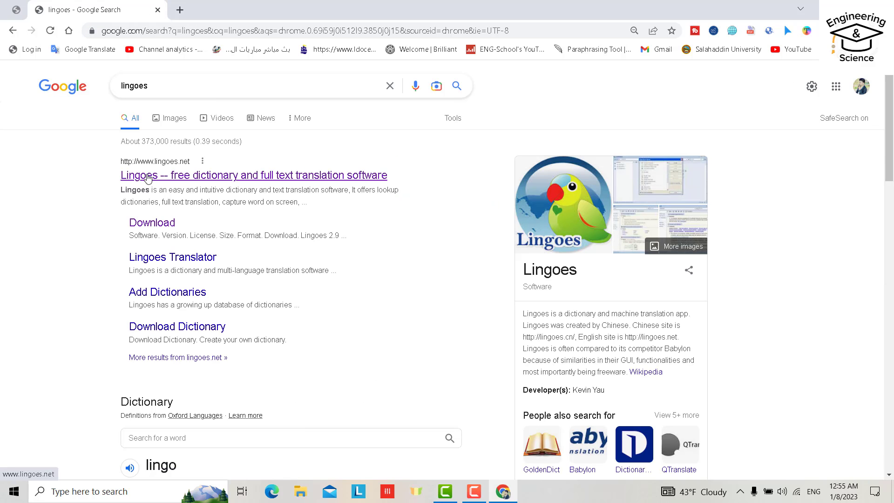
click(253, 175)
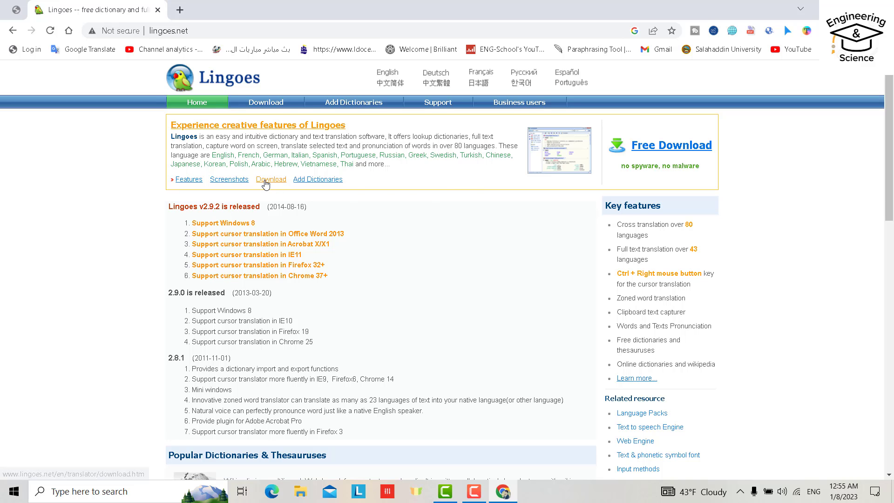
click(271, 178)
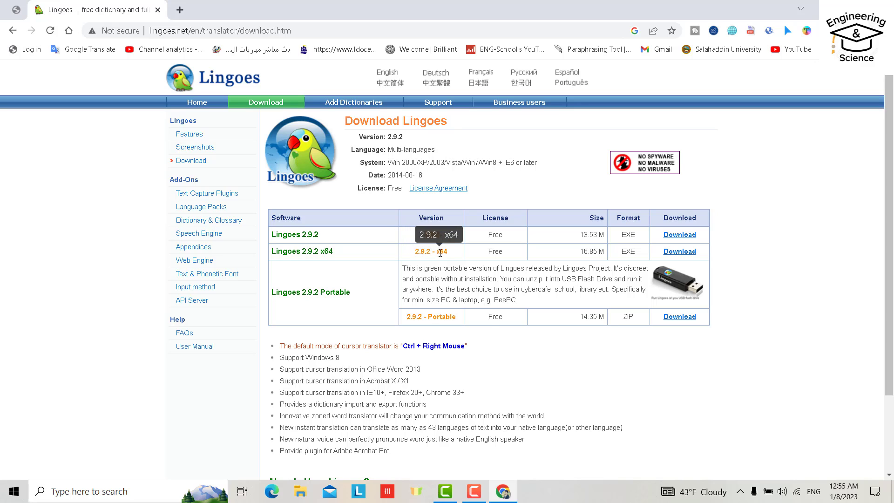
mouse_move(350, 253)
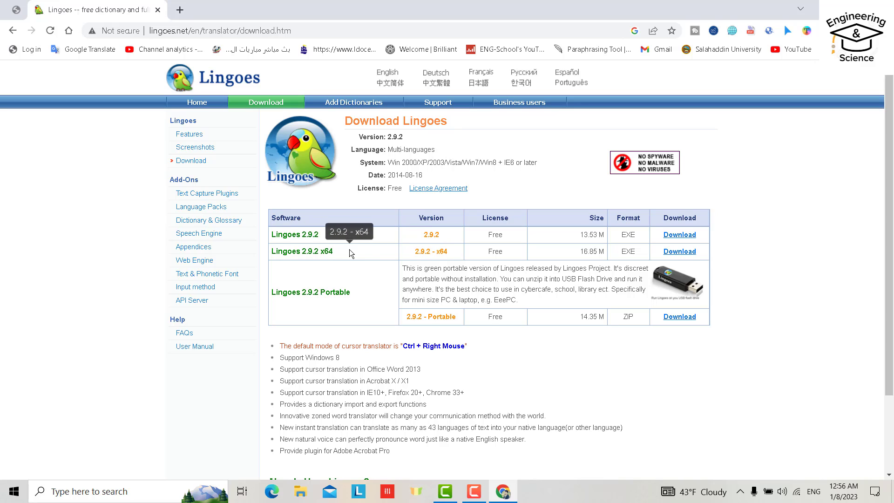
- Download the Lingoes 2.9.2 x64 installer from the Slymandata (UK) mirror
click(679, 252)
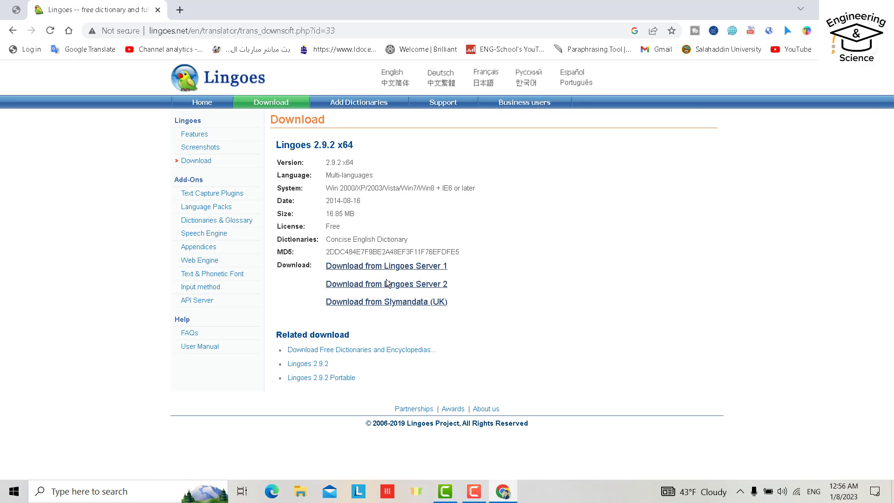
mouse_move(386, 302)
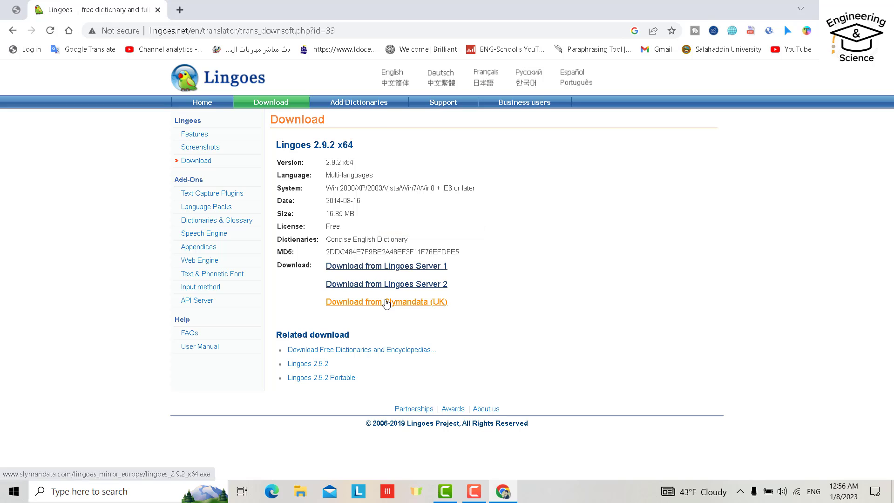
mouse_move(371, 306)
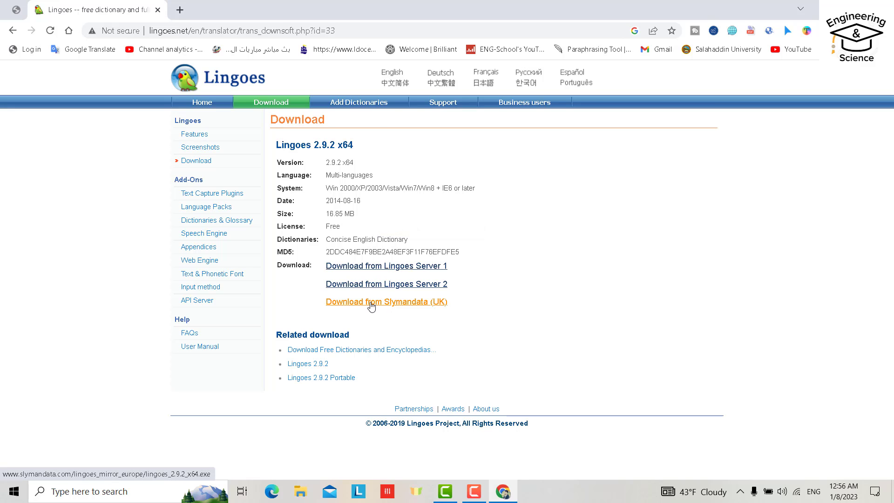
click(386, 301)
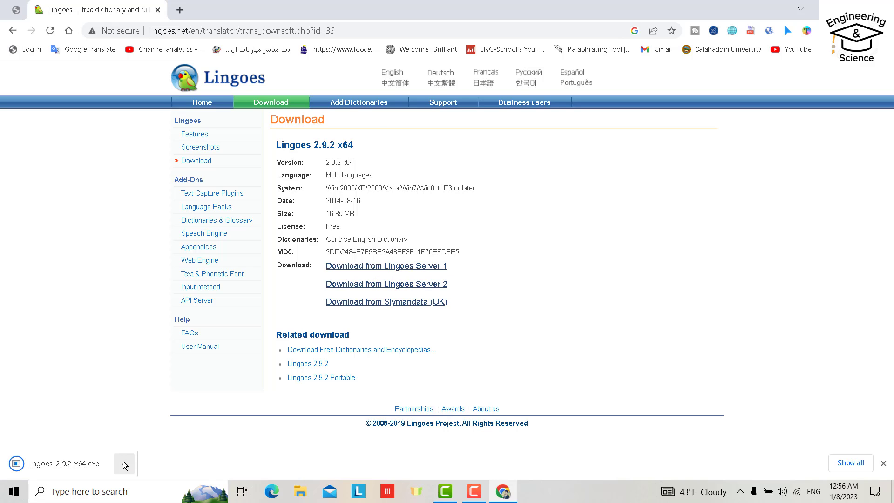
click(124, 463)
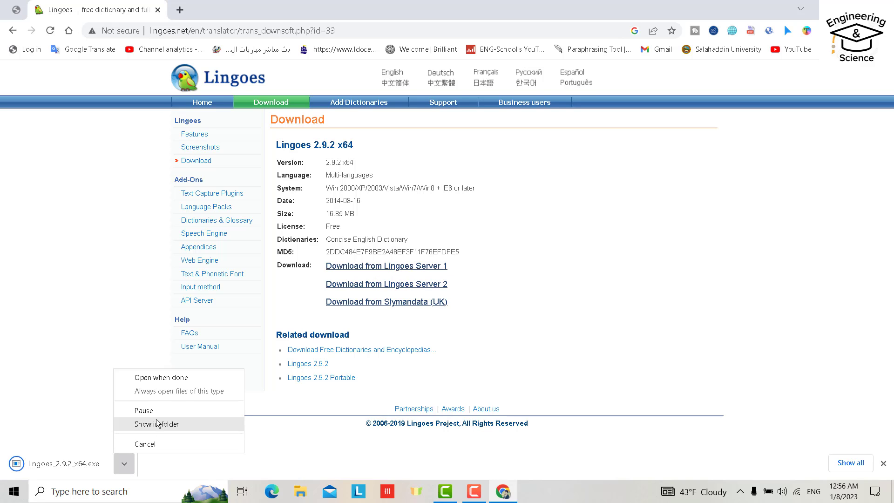
- Run lingoes_2.9.2_x64 from its folder in English and accept the license agreement
click(156, 424)
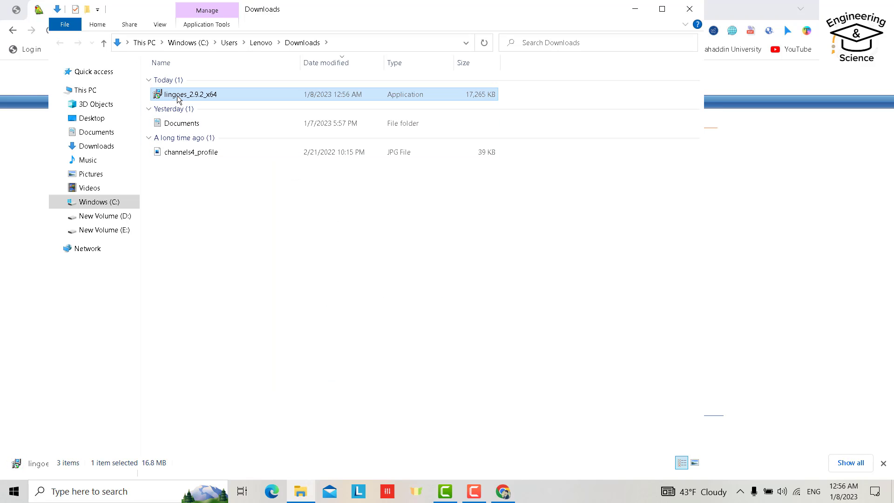
mouse_move(469, 261)
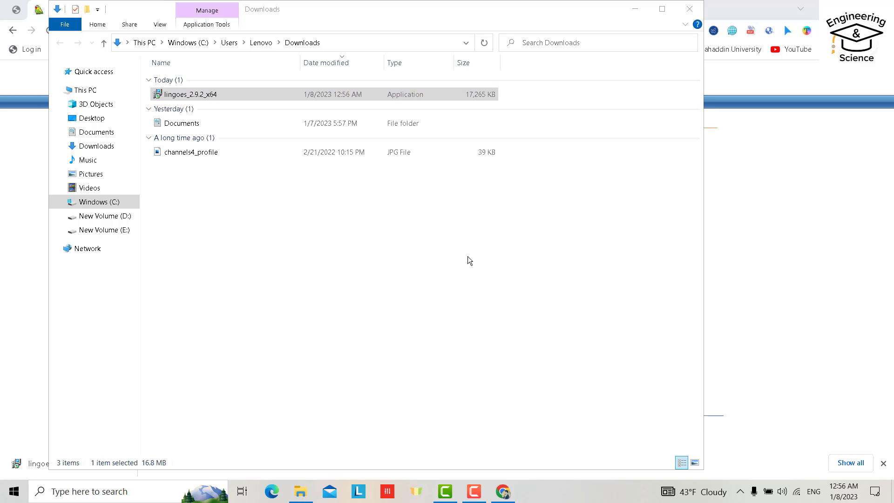
double_click(190, 94)
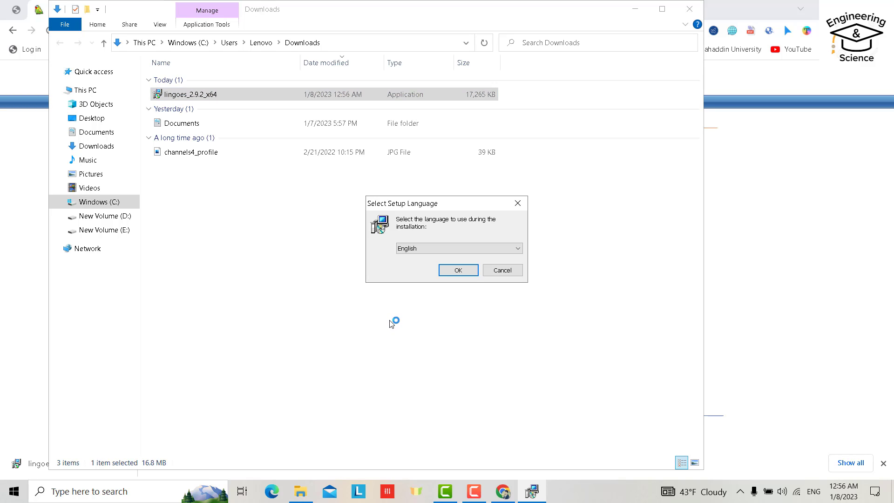
click(457, 270)
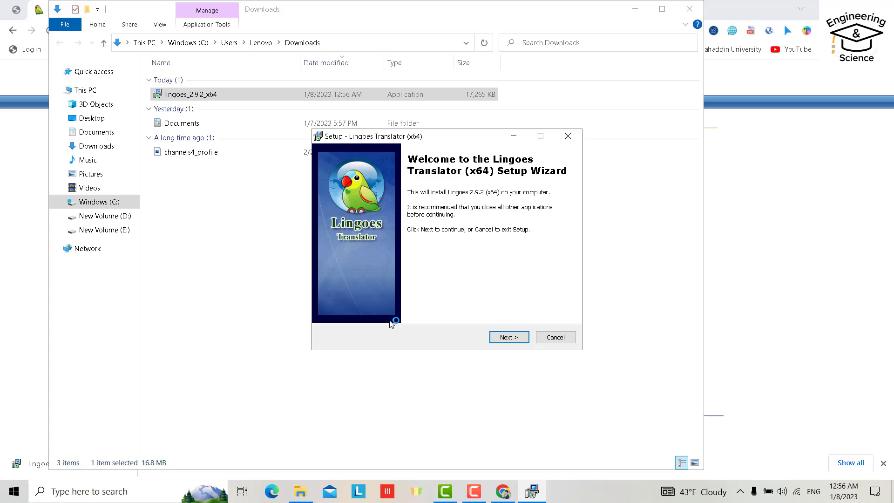
click(508, 337)
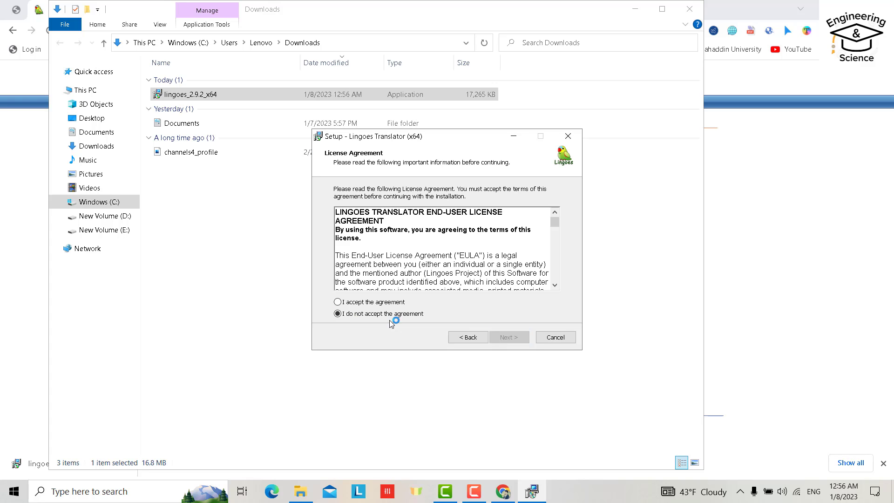
click(337, 302)
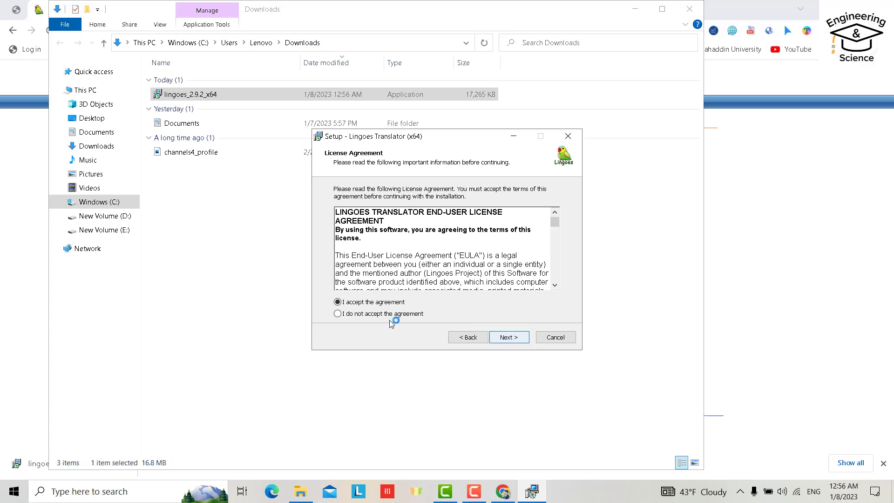
click(507, 337)
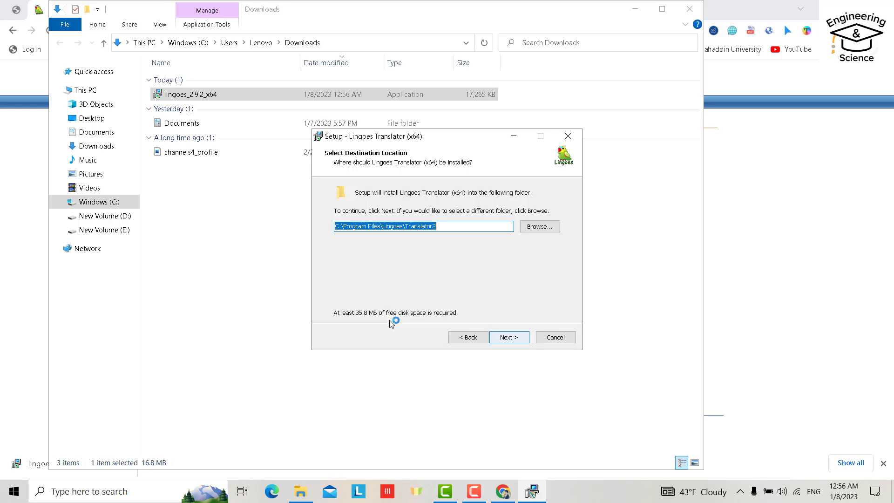
- Install to the default folder with default icons, then finish setup launching Lingoes
click(508, 337)
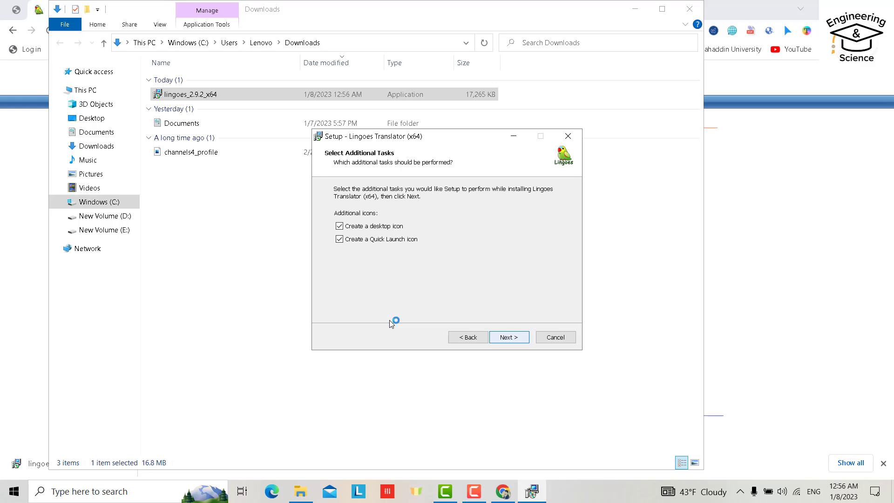
click(508, 337)
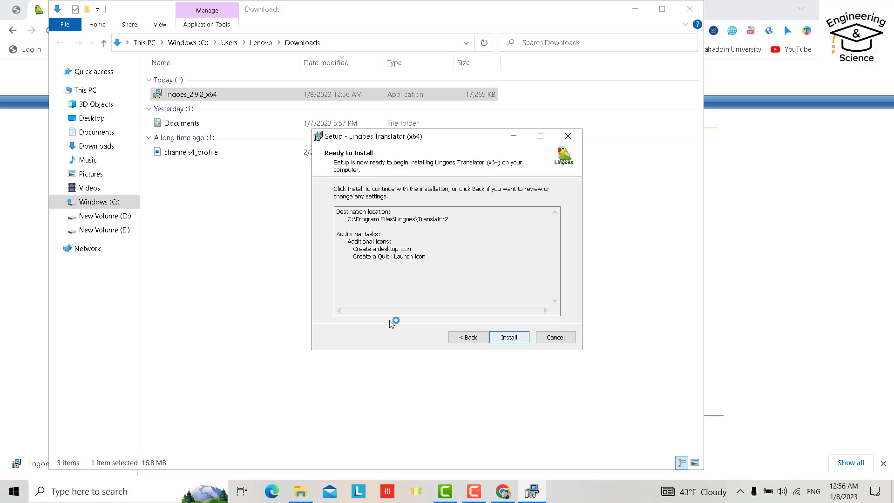
click(509, 337)
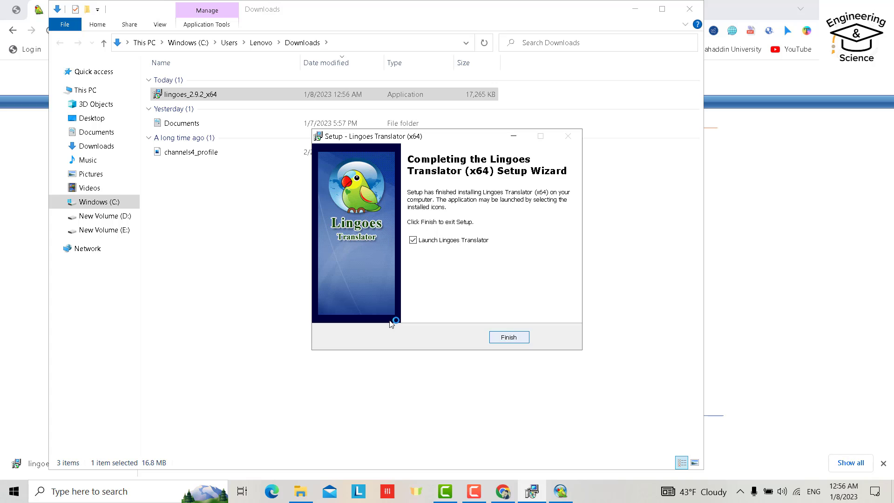
click(509, 337)
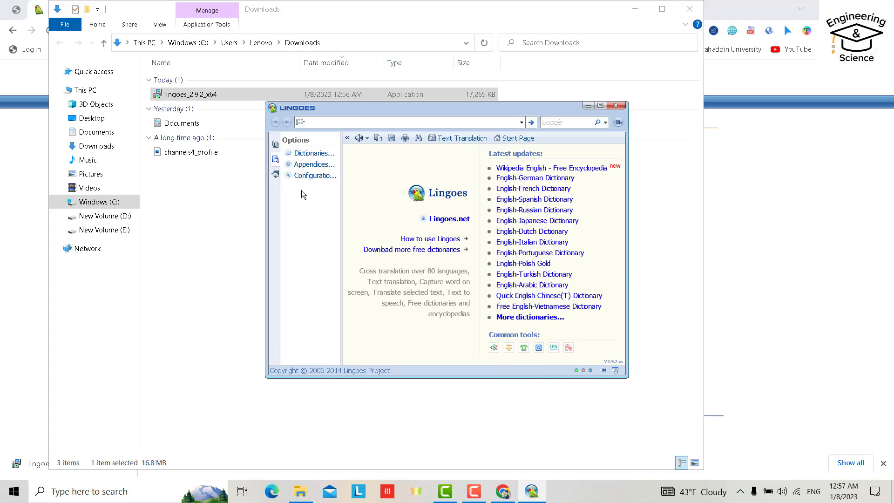
click(313, 175)
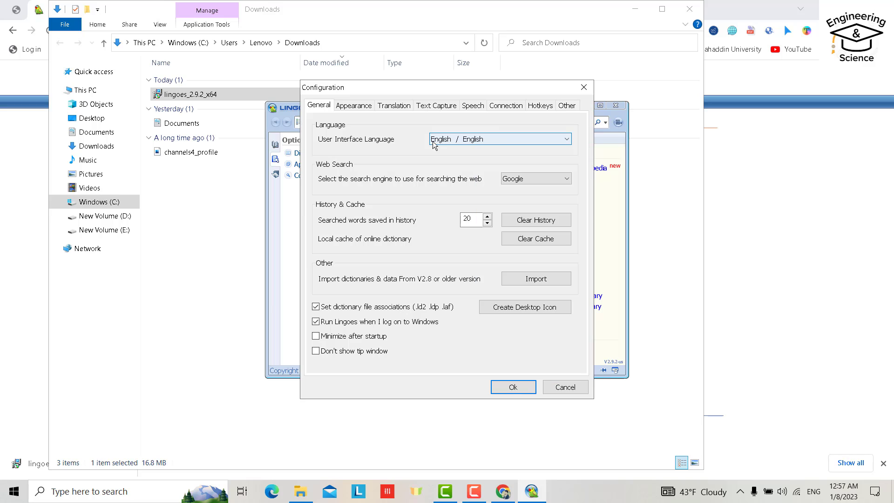
mouse_move(441, 155)
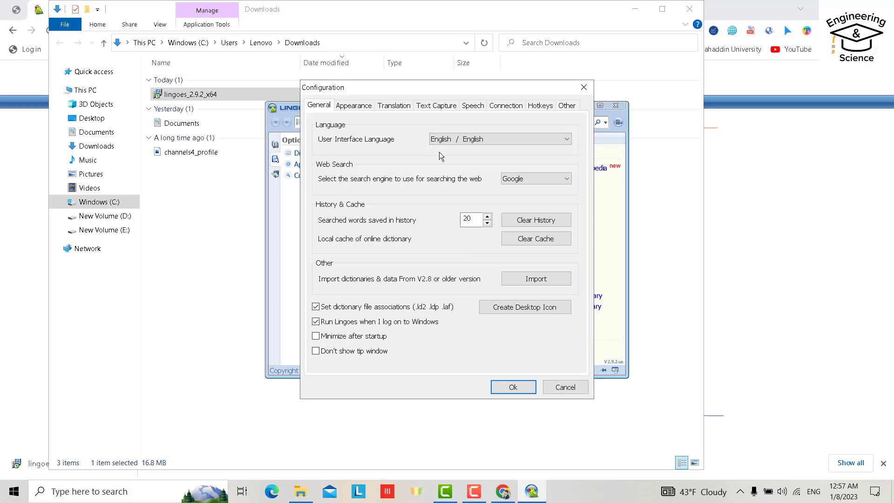
mouse_move(497, 157)
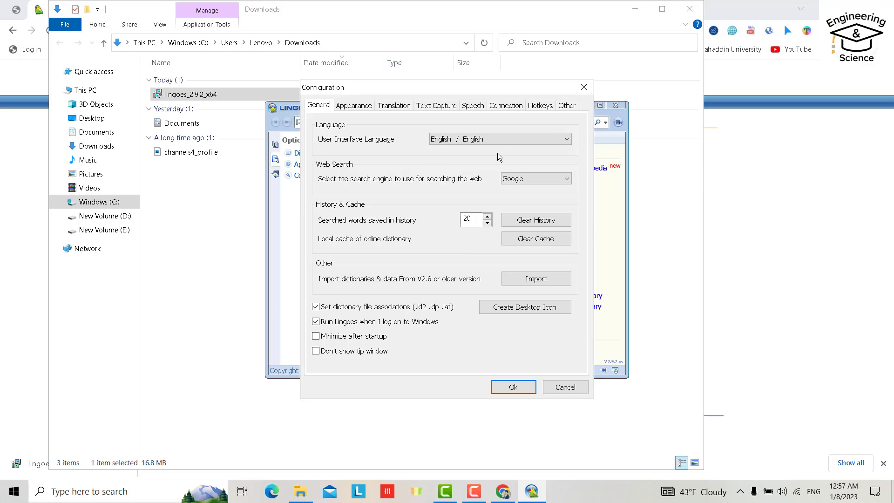
mouse_move(389, 278)
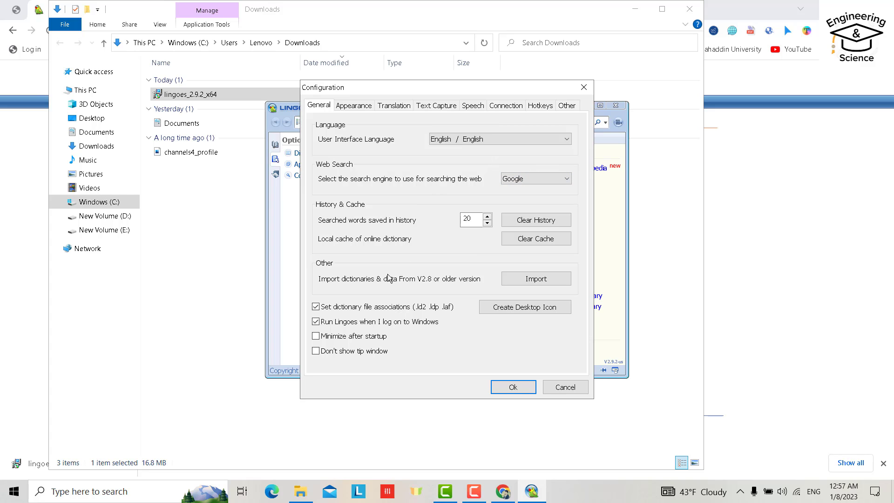
- Review the Appearance and Translation settings and list the target languages for Google Translate
click(354, 105)
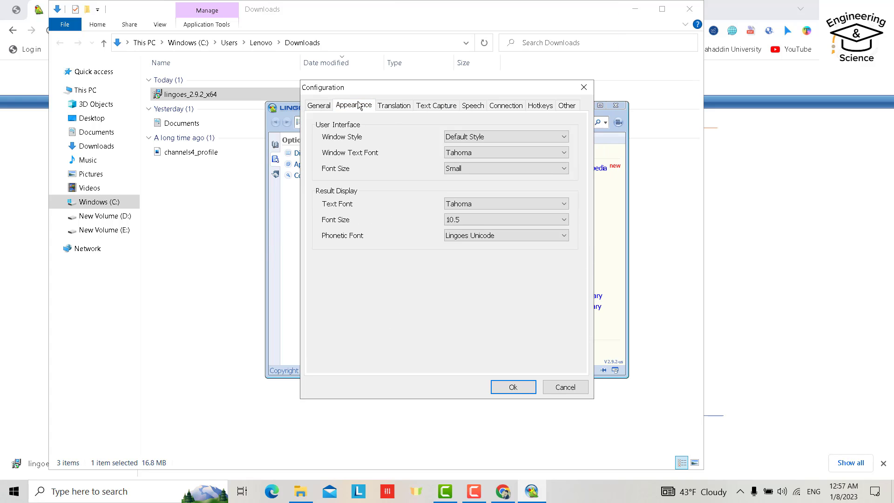
mouse_move(268, 222)
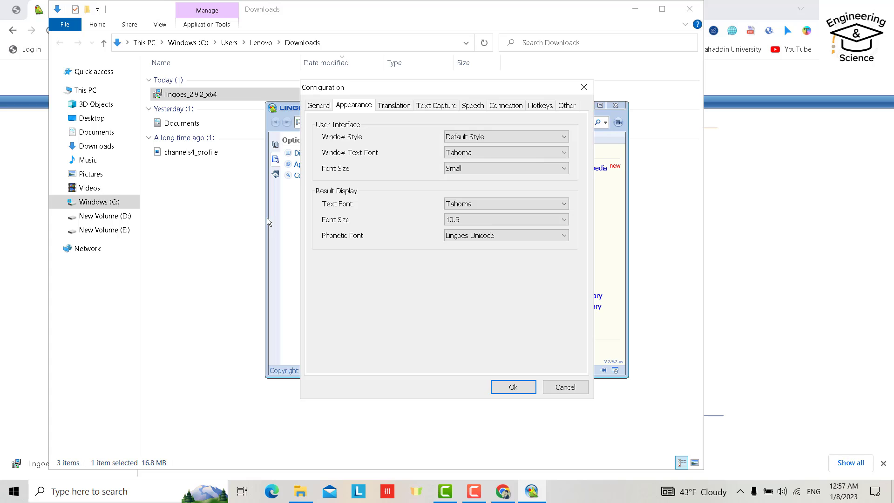
click(393, 105)
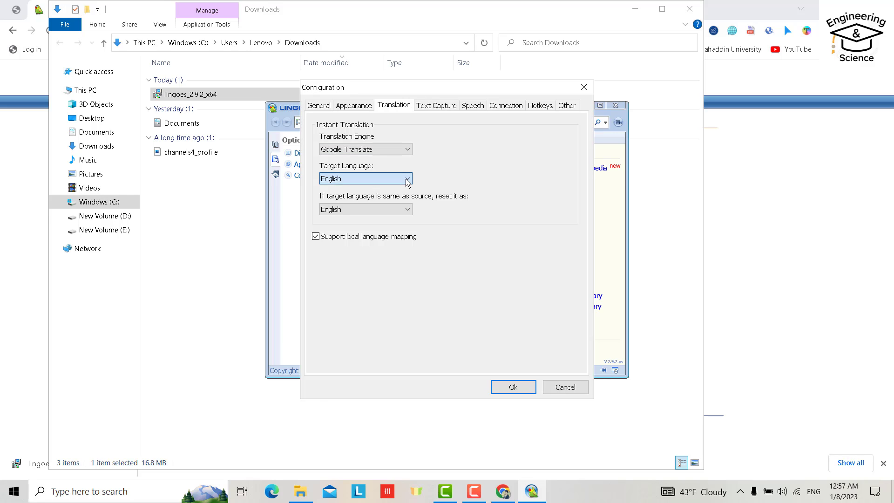
click(407, 179)
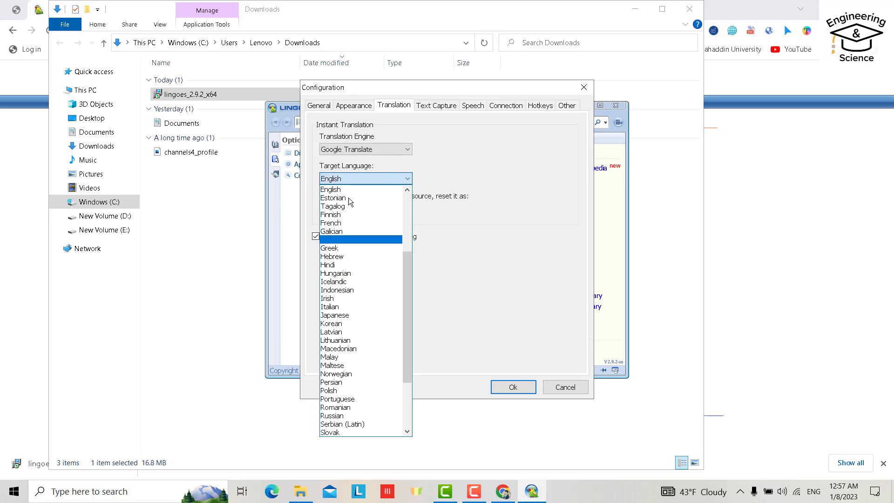
- In Text Capture settings keep mouse-over activation and leave the Ctrl modifier enabled
click(435, 105)
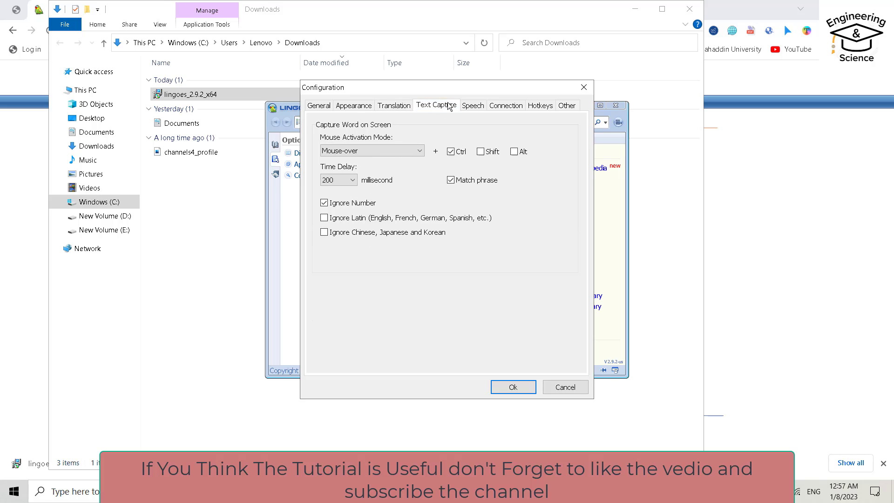
click(436, 105)
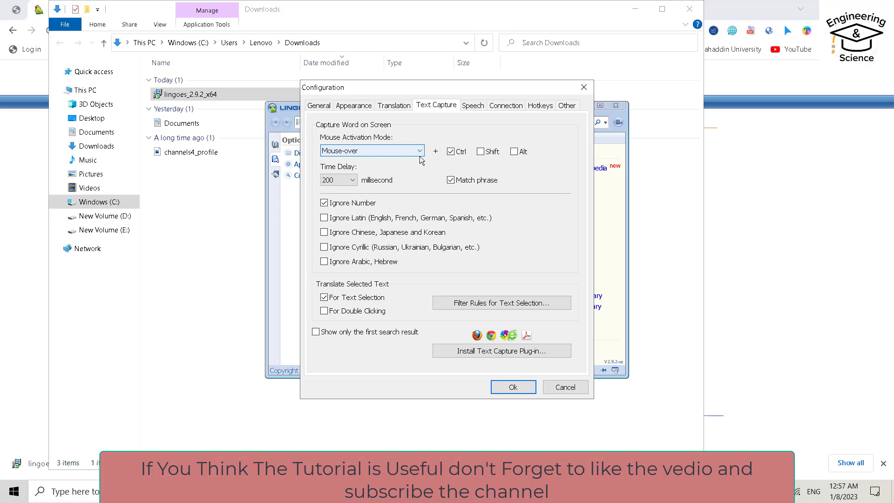
click(420, 151)
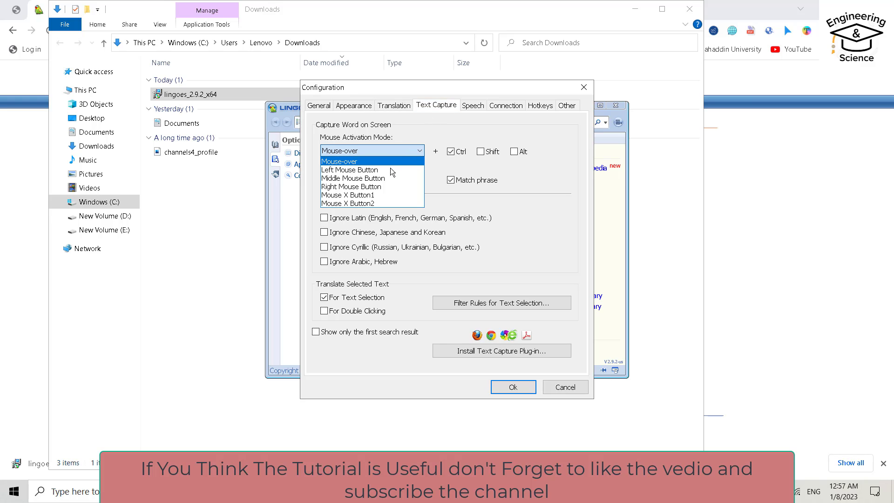
mouse_move(369, 165)
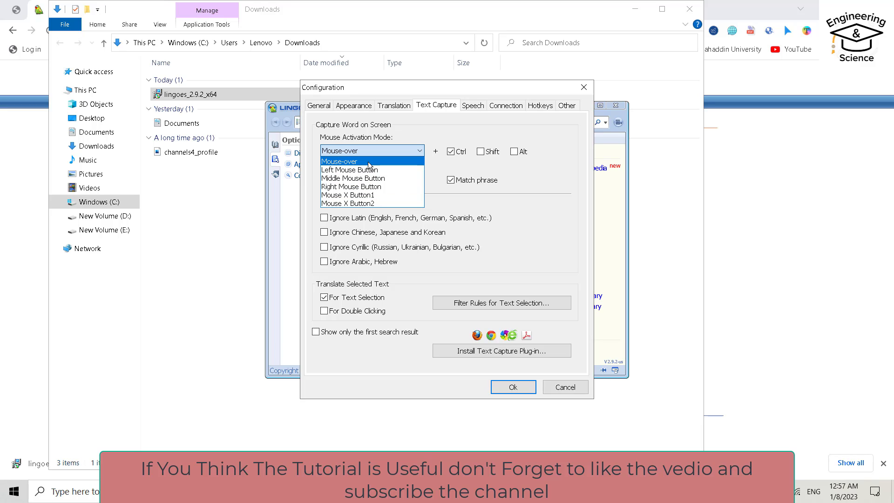
click(339, 161)
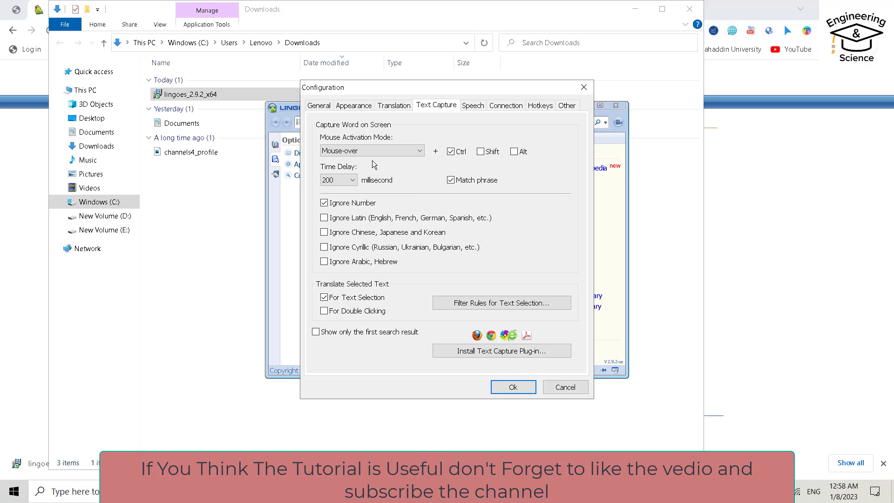
mouse_move(462, 143)
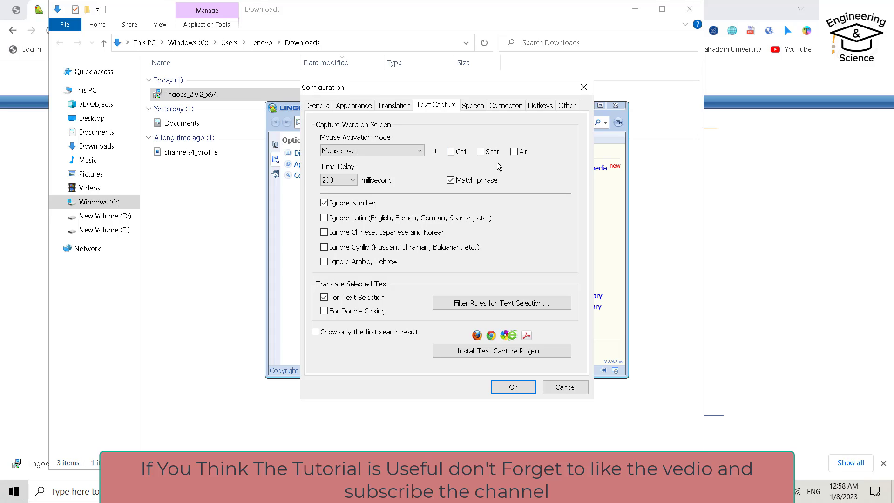
mouse_move(458, 164)
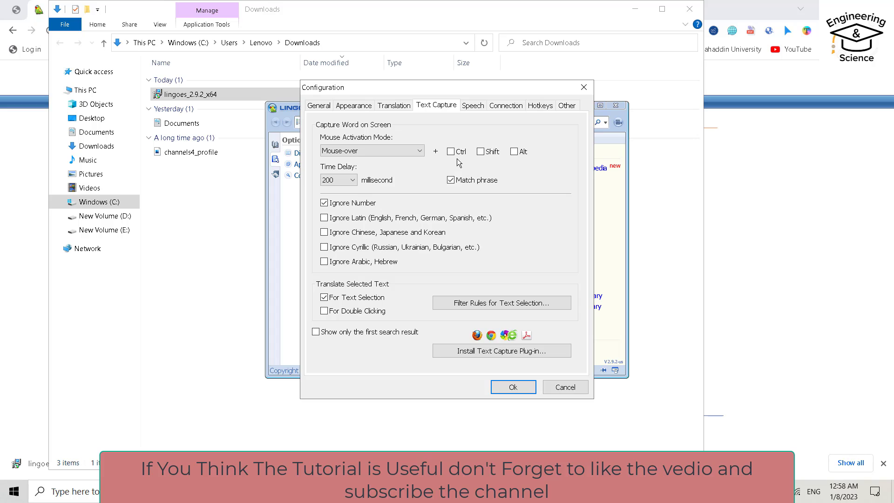
mouse_move(457, 162)
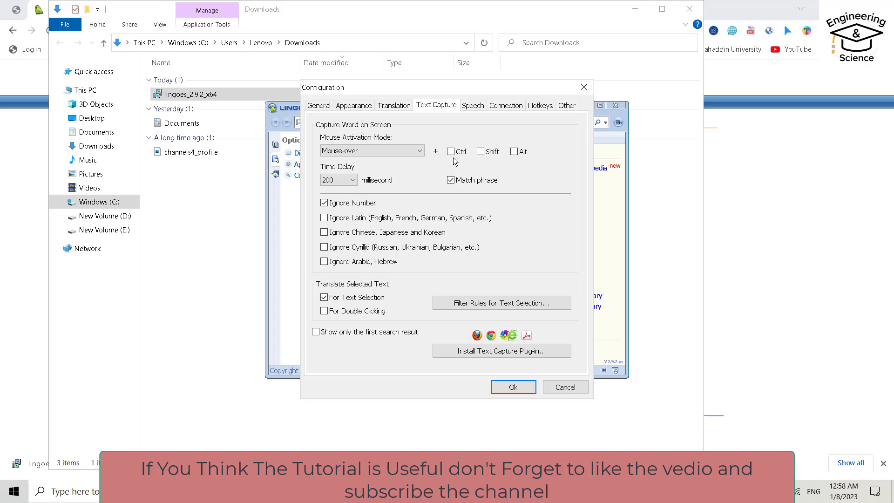
click(451, 151)
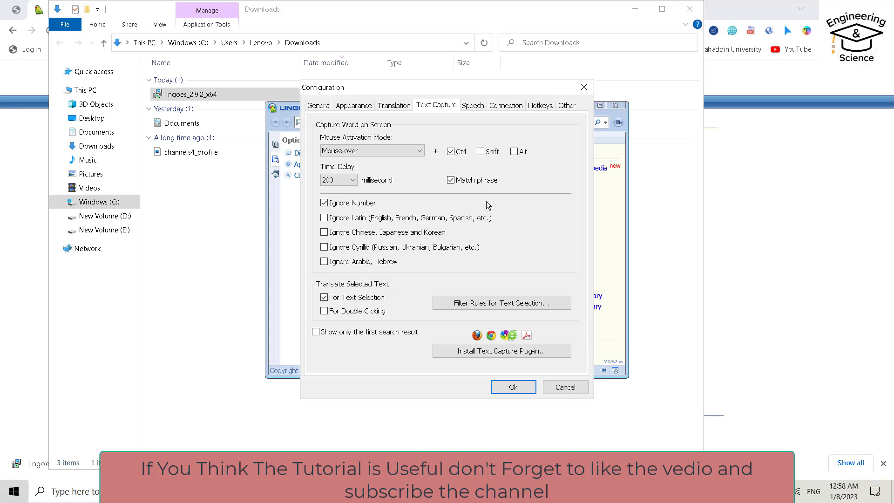
- Enable the Natural Voice Engine in the Speech settings
click(472, 105)
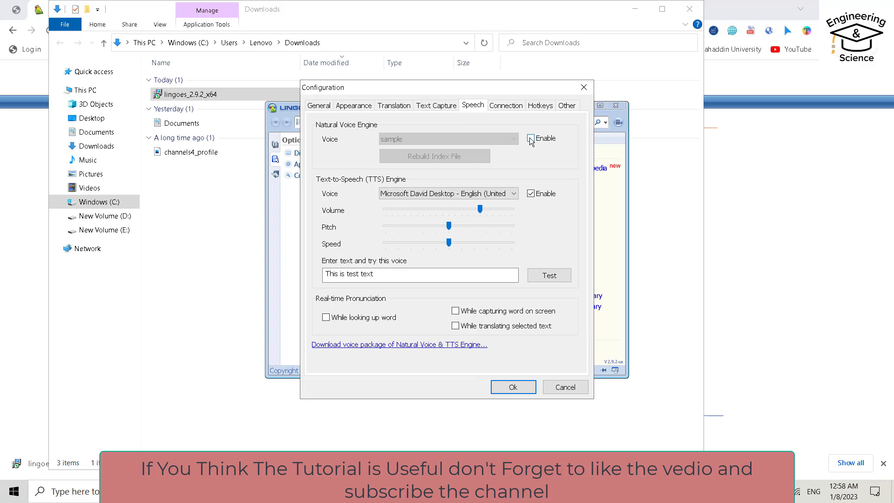
click(530, 139)
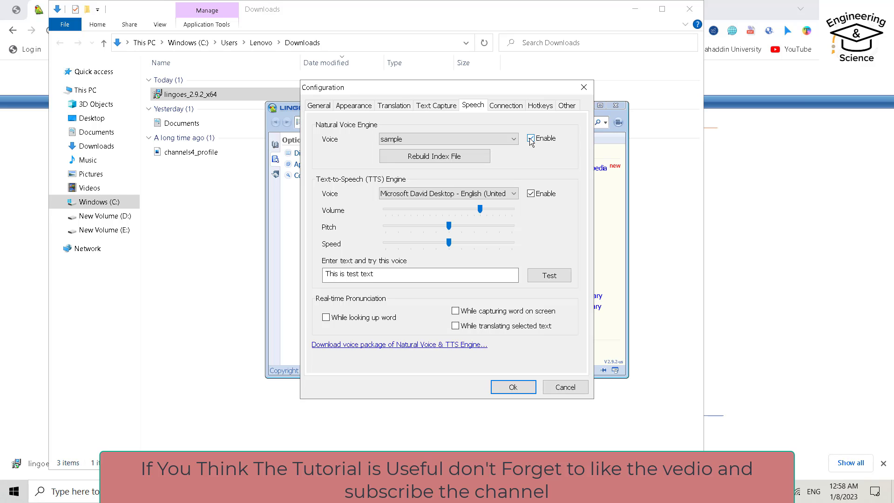
- Confirm the configuration with Ok, returning to the Lingoes home page
click(512, 386)
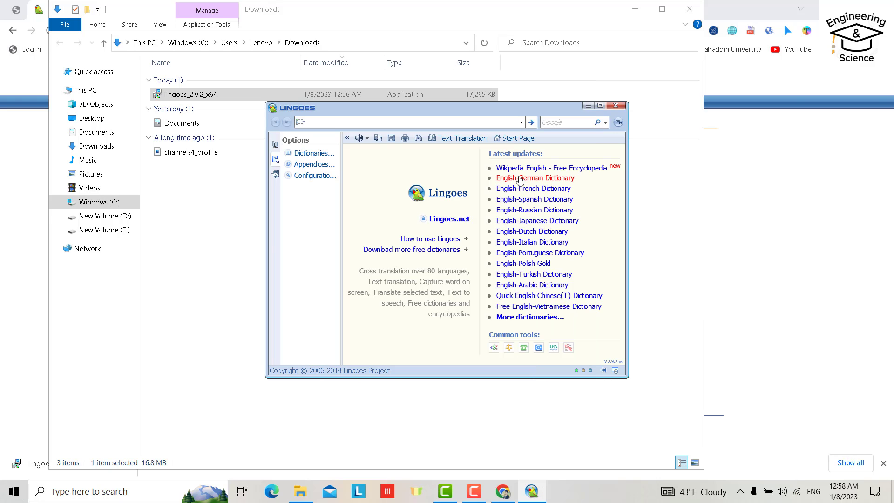
mouse_move(522, 203)
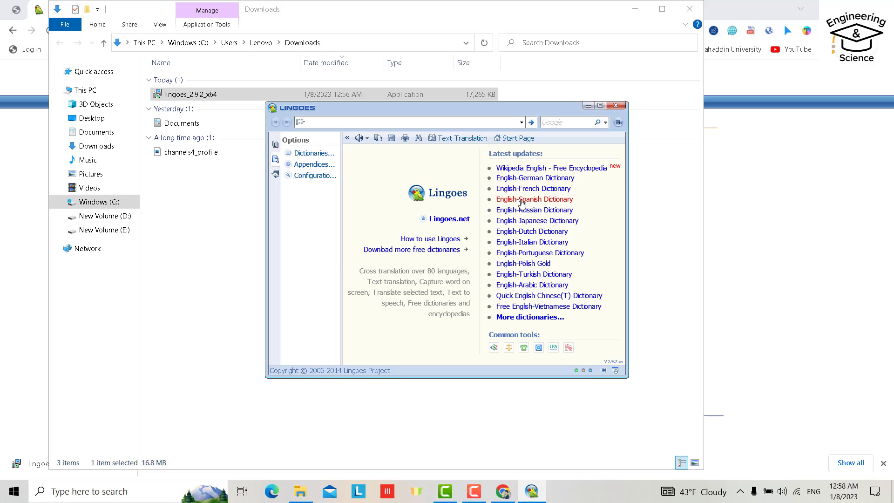
mouse_move(523, 255)
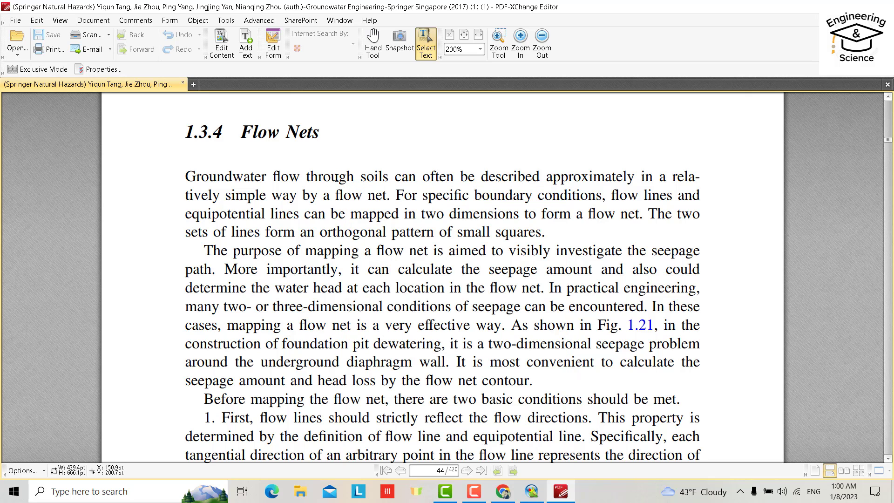
- Look up 'through', dismiss its pop-up, then look up 'described' in the Flow Nets paragraph
double_click(335, 176)
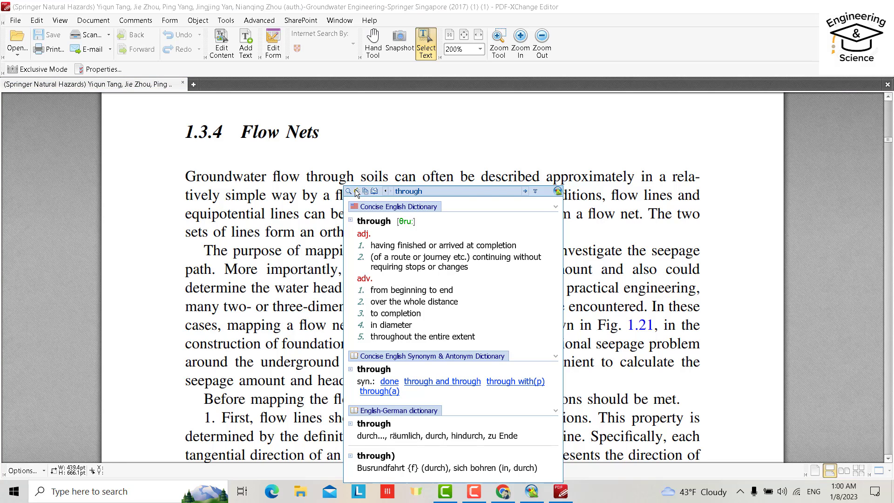
click(502, 176)
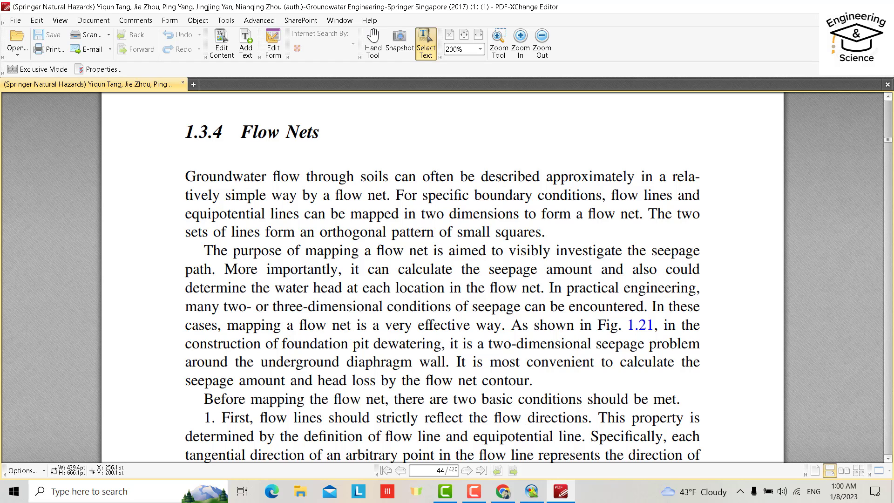
double_click(500, 176)
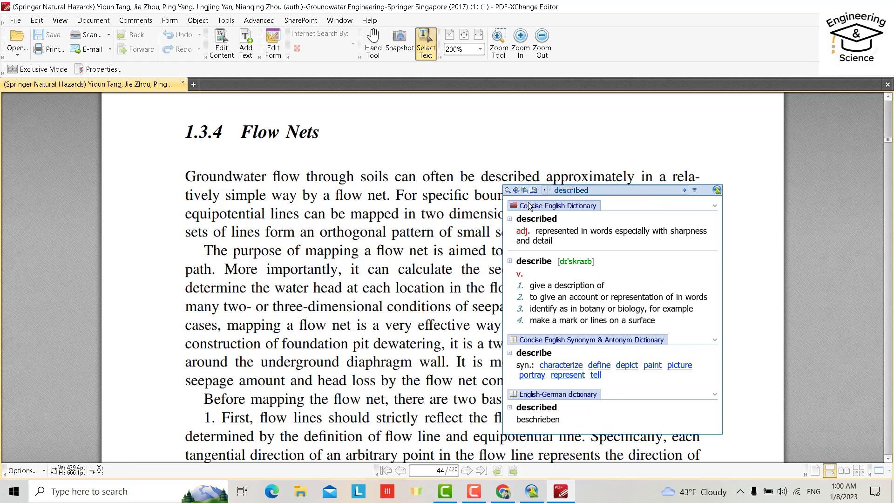